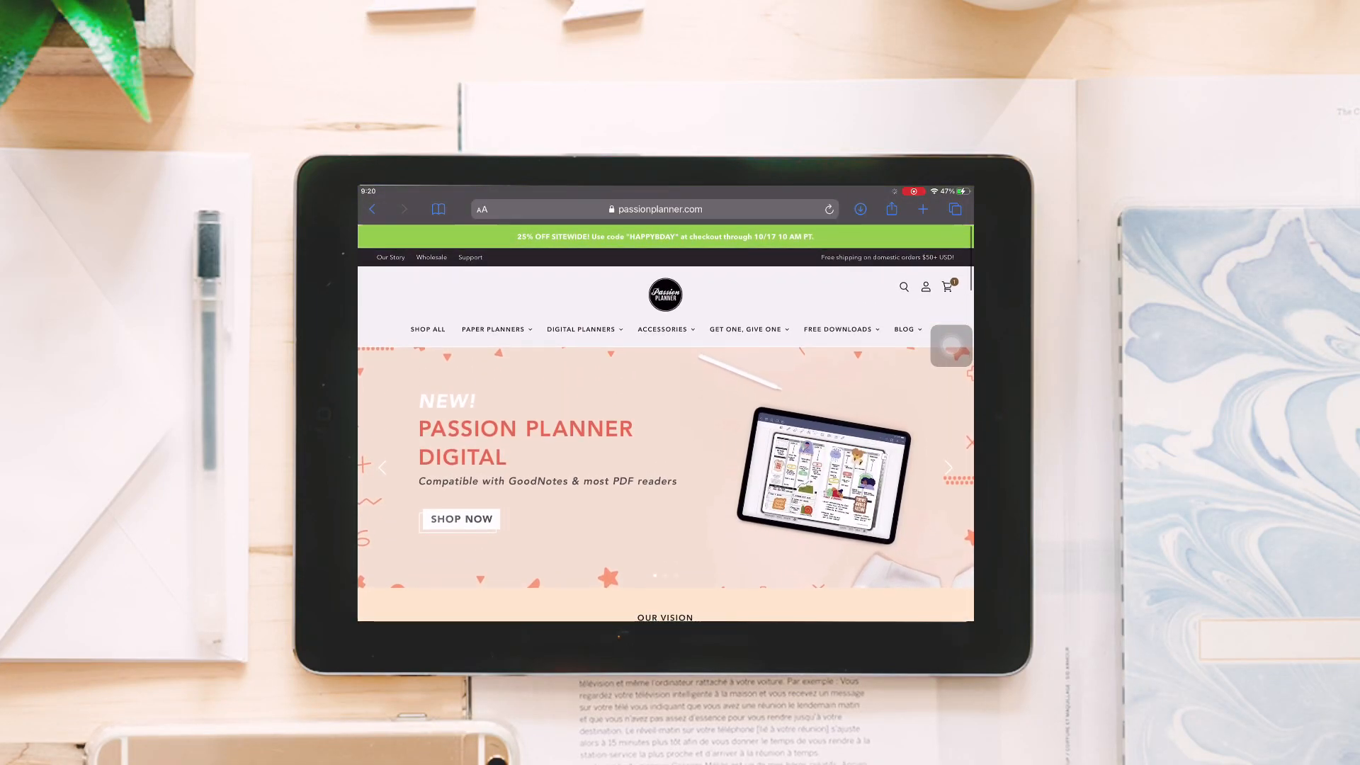
Step: Browse the Digital Planners collection down to the Elite Black editions
{"action": "left_click", "coordinate": [948, 466]}
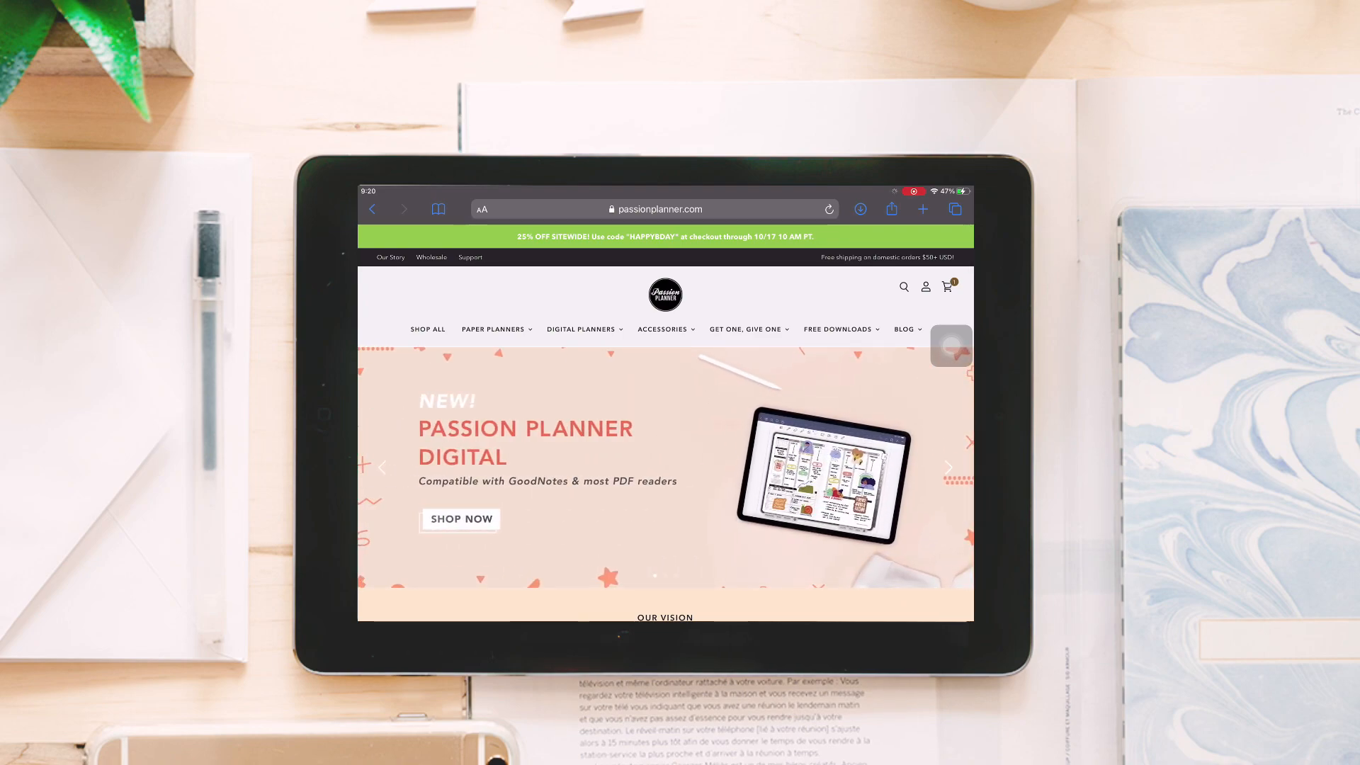
{"action": "left_click", "coordinate": [582, 329]}
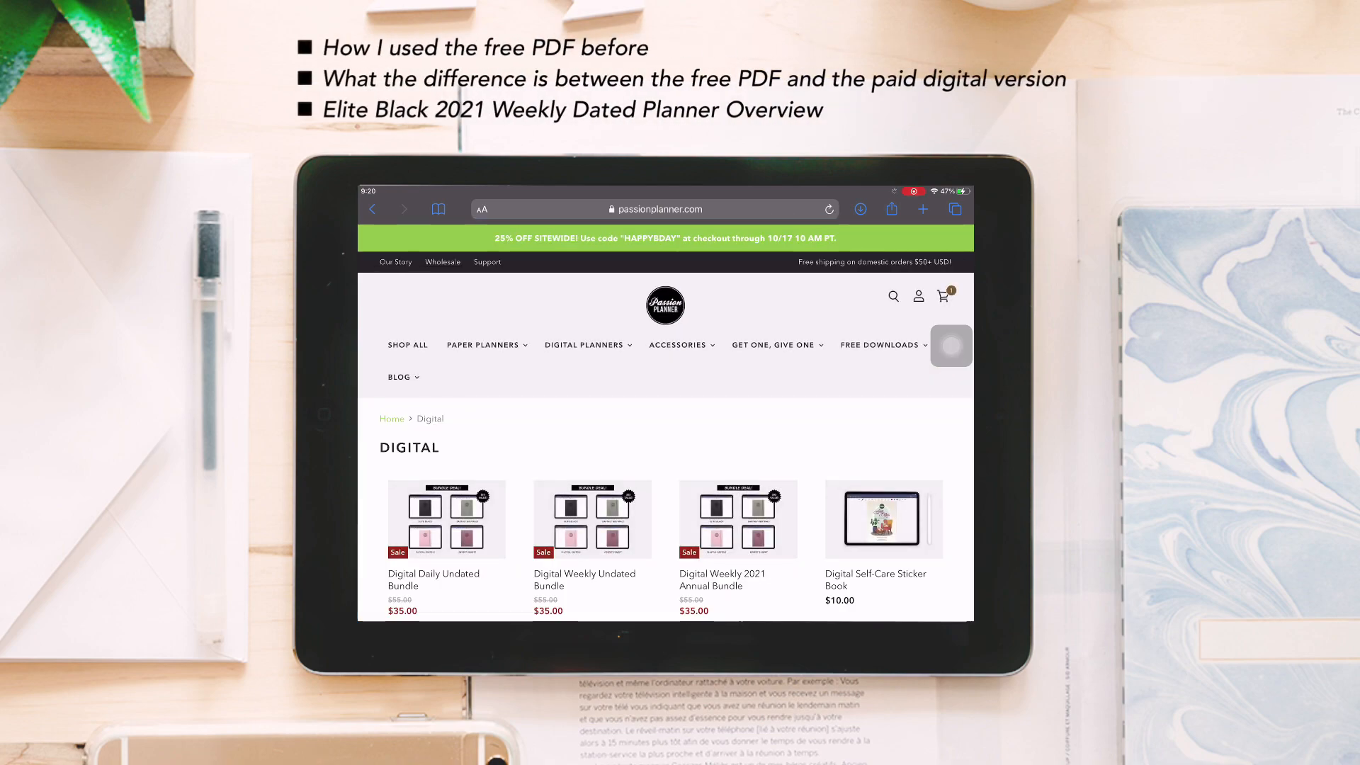
{"action": "scroll", "scroll_direction": "down", "scroll_amount": 3}
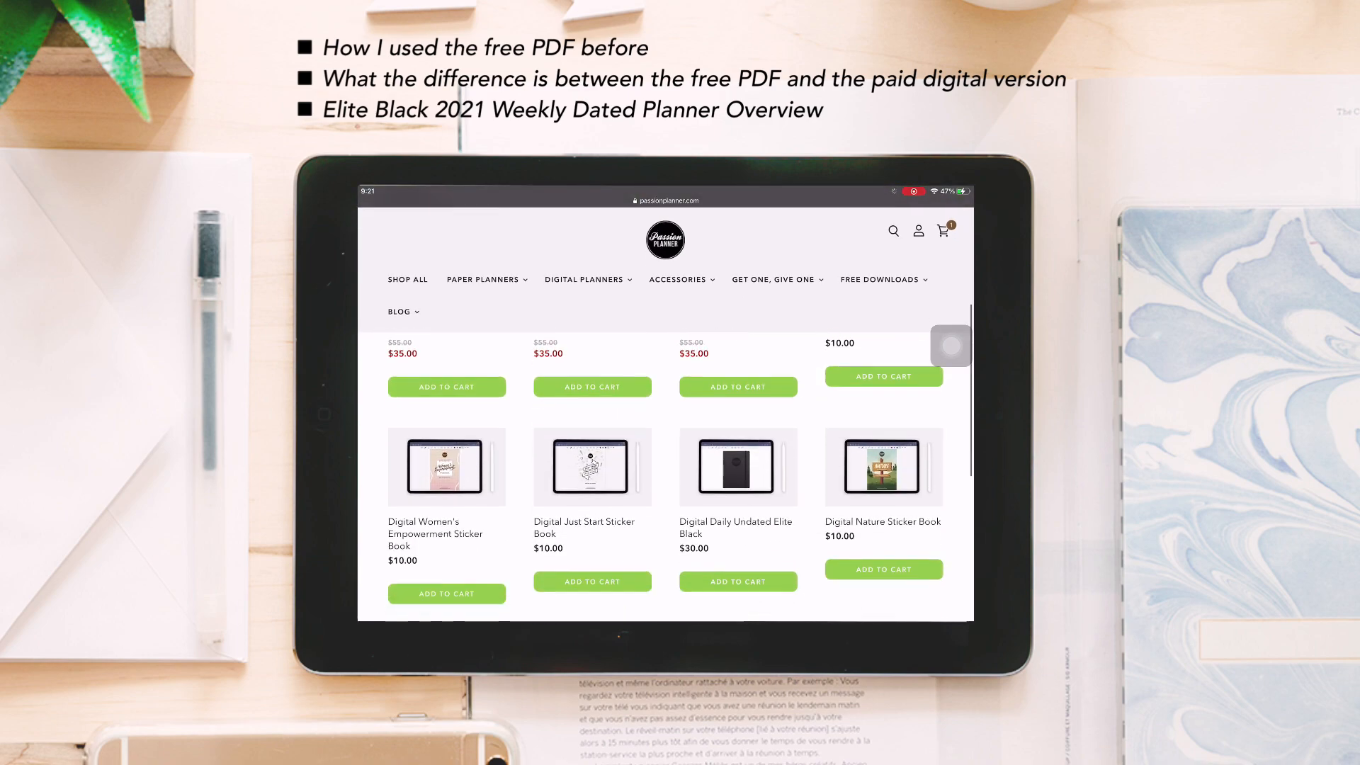
{"action": "scroll", "scroll_direction": "down", "scroll_amount": 3}
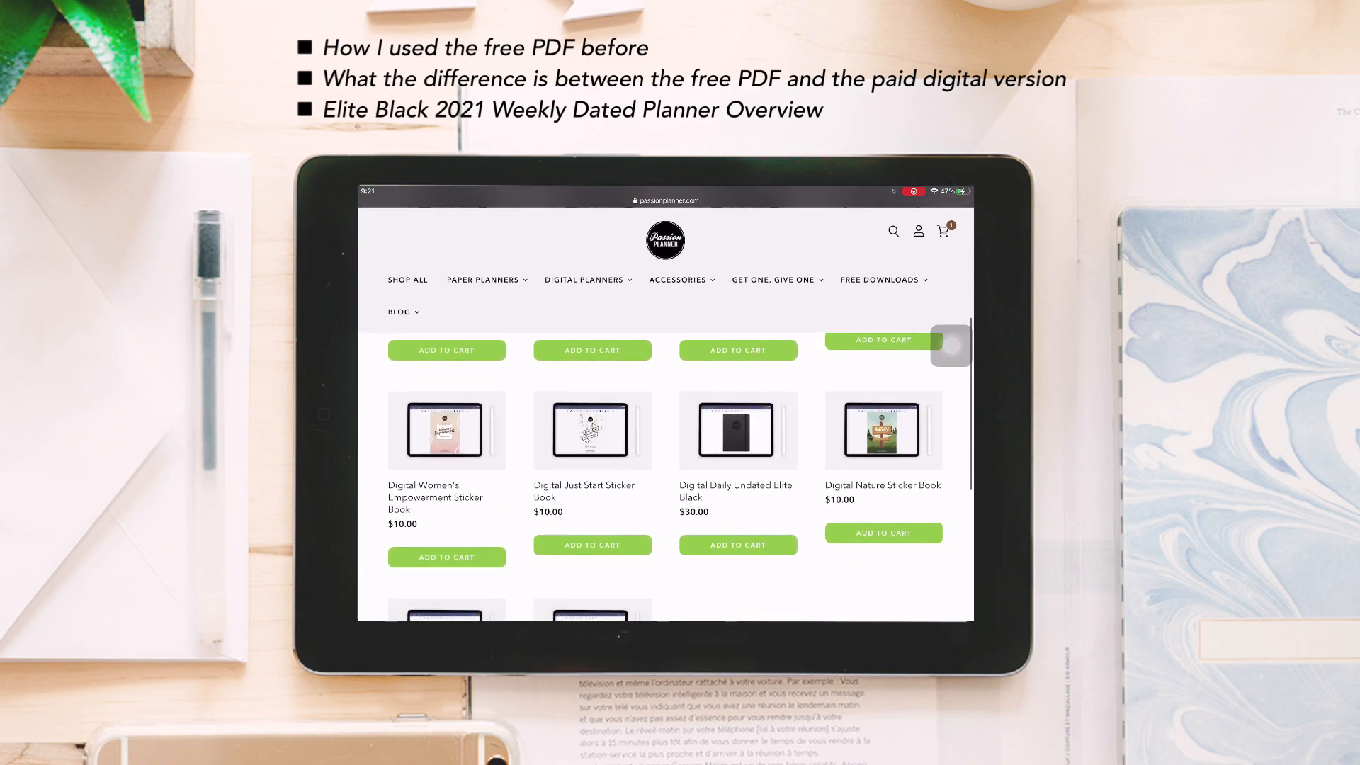
{"action": "scroll", "scroll_direction": "down", "scroll_amount": 3}
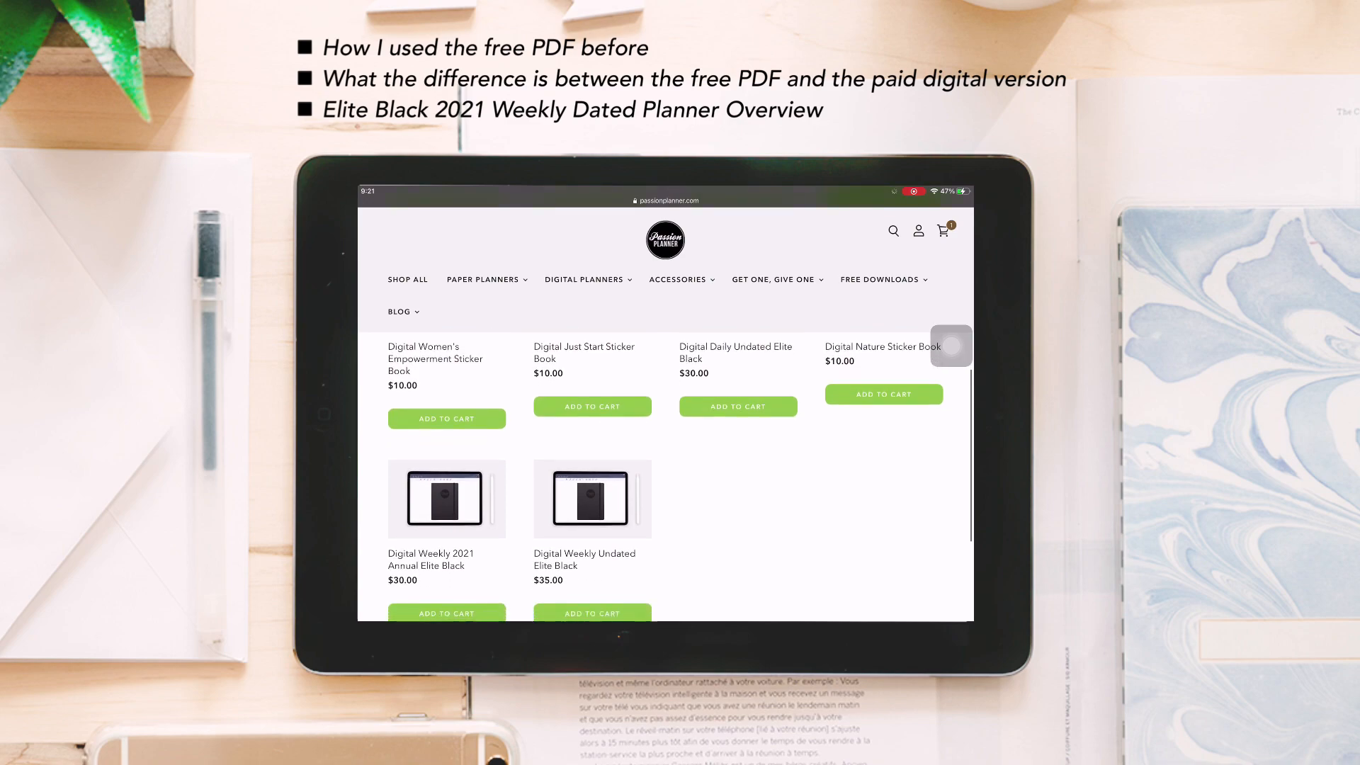
{"action": "scroll", "scroll_direction": "down", "scroll_amount": 3}
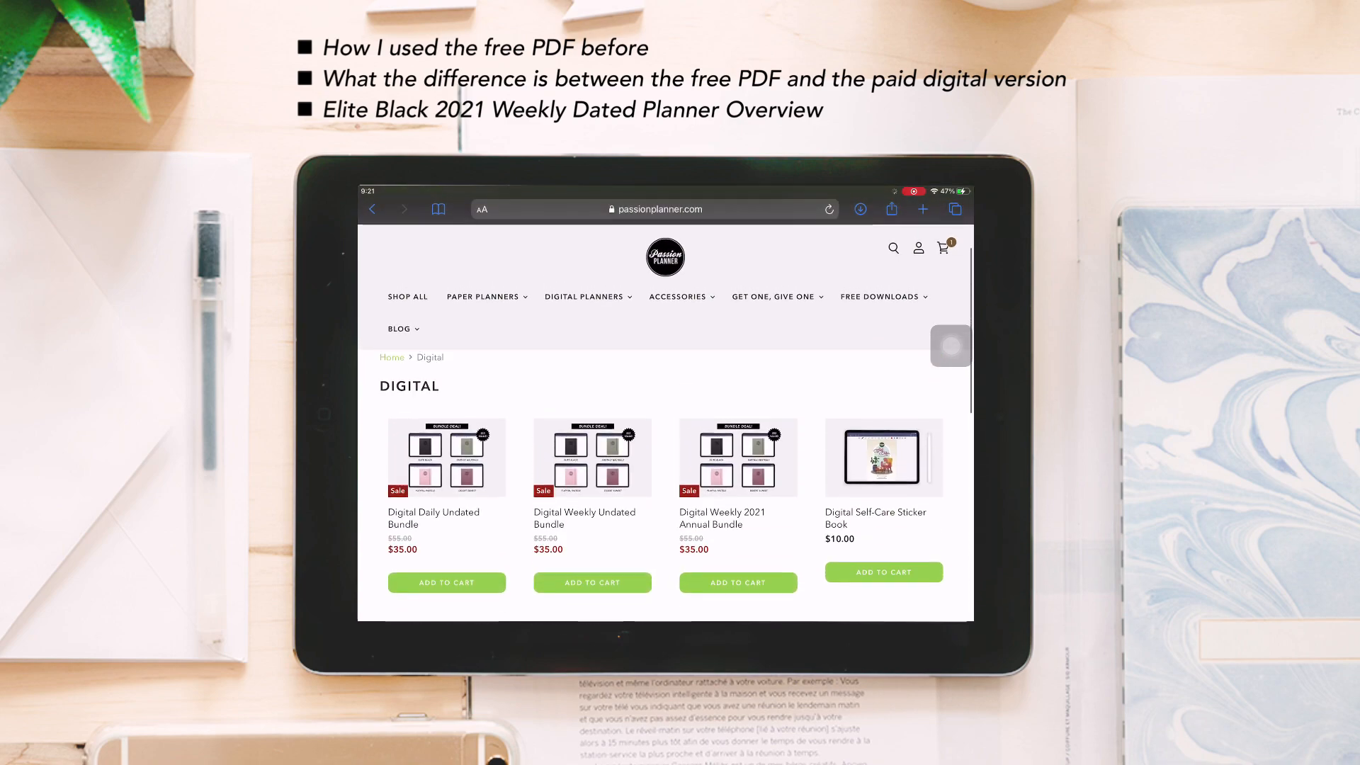
Step: Scroll through the 2019 Passion Planner's December month view
{"action": "scroll", "scroll_direction": "up", "scroll_amount": 3}
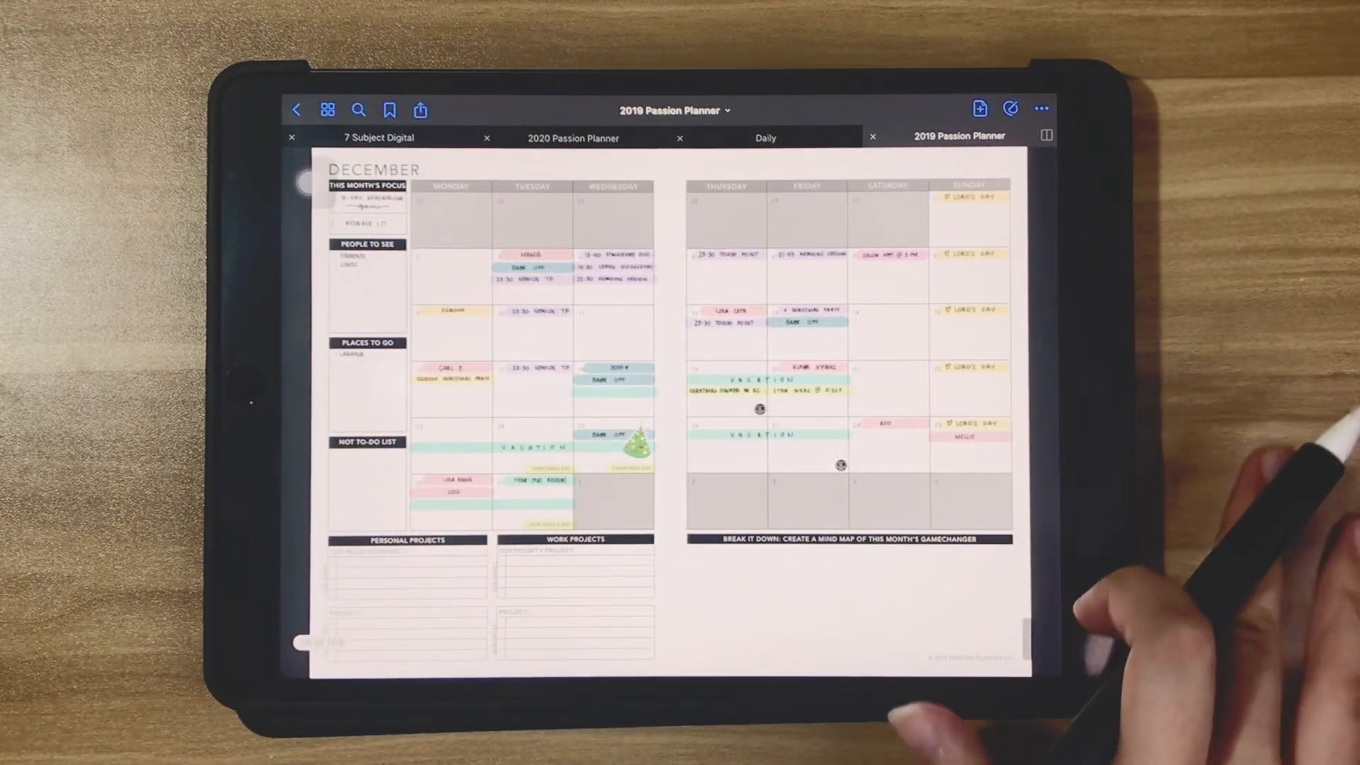
{"action": "scroll", "scroll_direction": "down", "scroll_amount": 3}
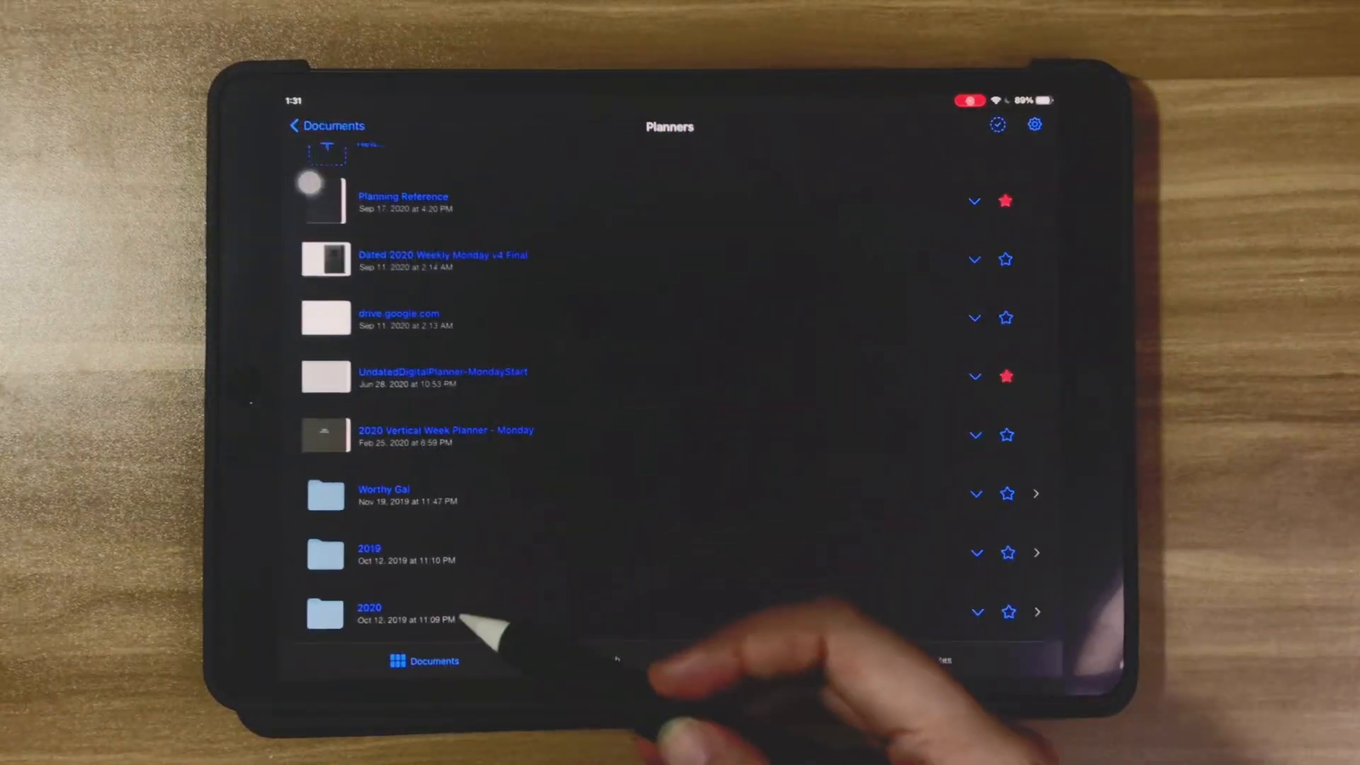
Step: Open the 2020 Passion Planner notebook and view its month outline in the page navigator
{"action": "left_click", "coordinate": [368, 612]}
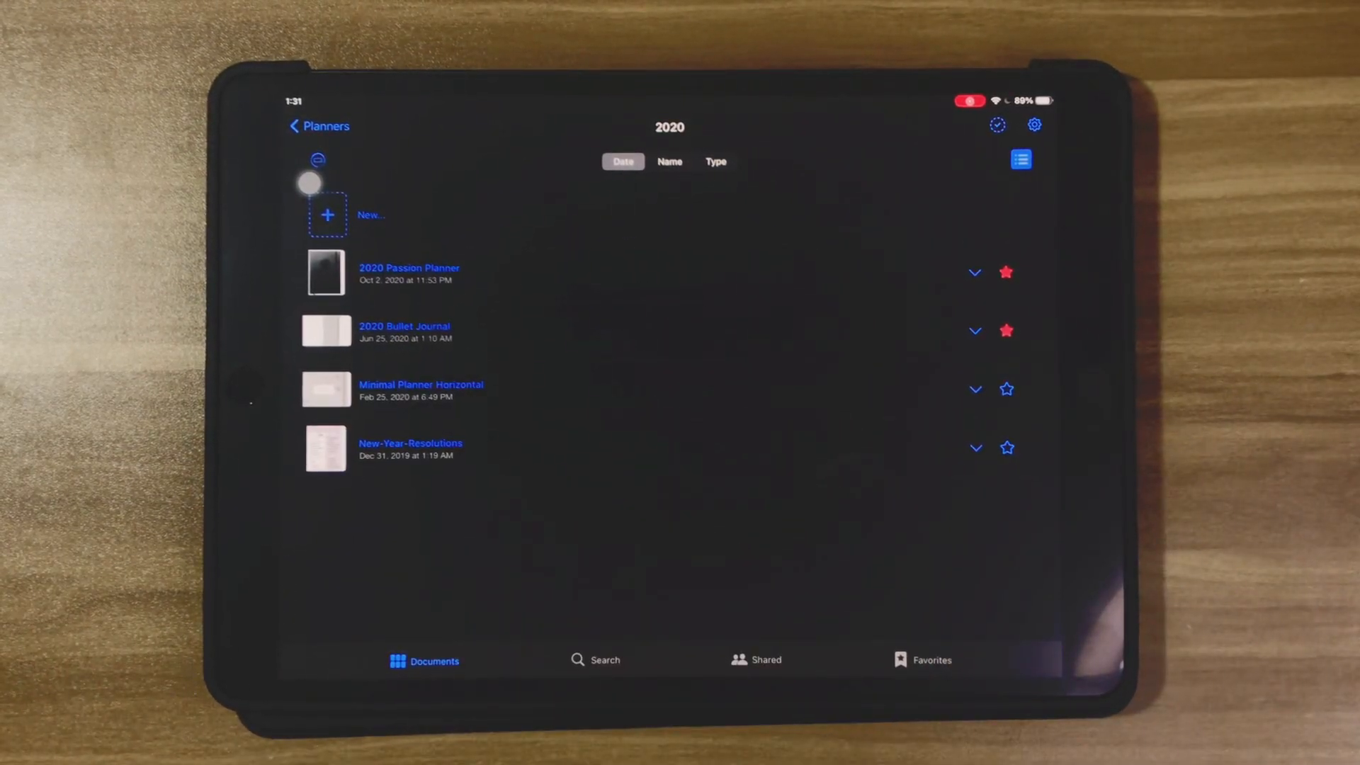
{"action": "left_click", "coordinate": [408, 267]}
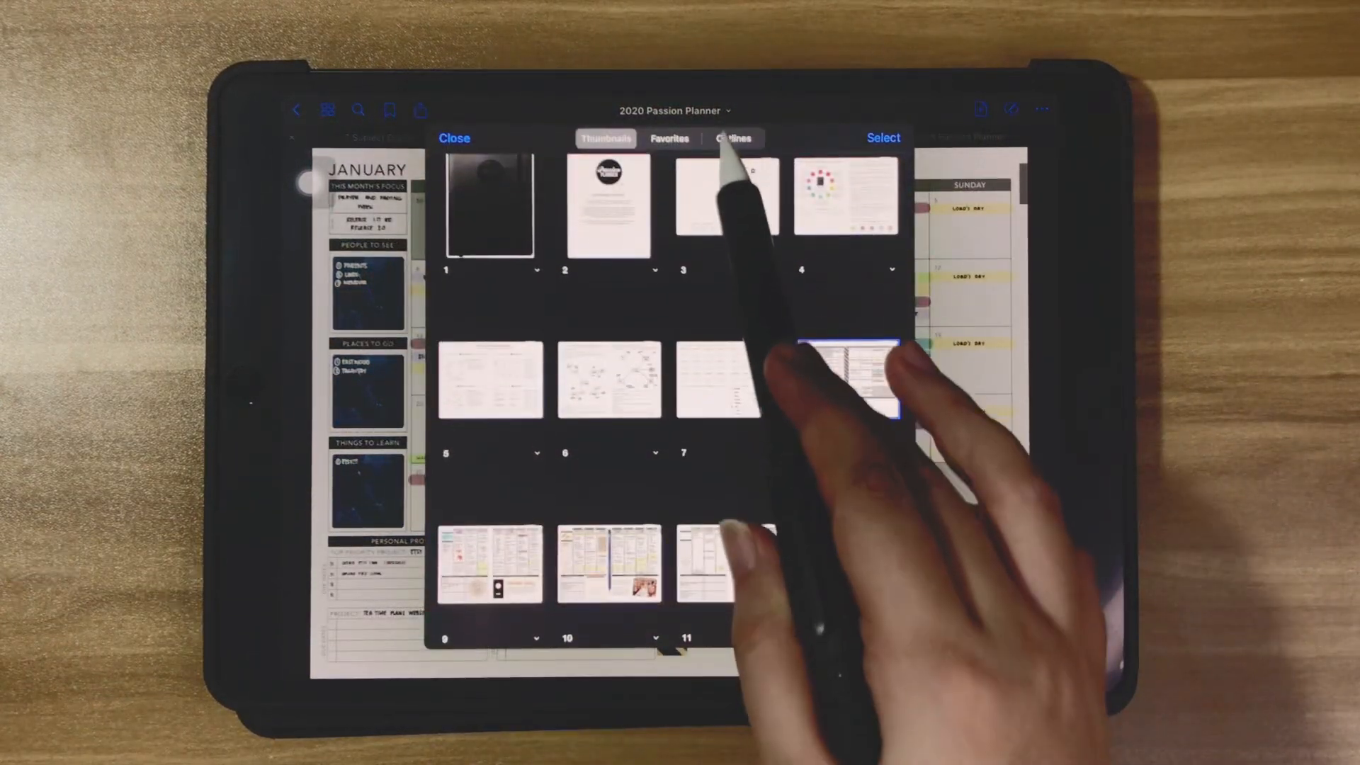
{"action": "left_click", "coordinate": [732, 137]}
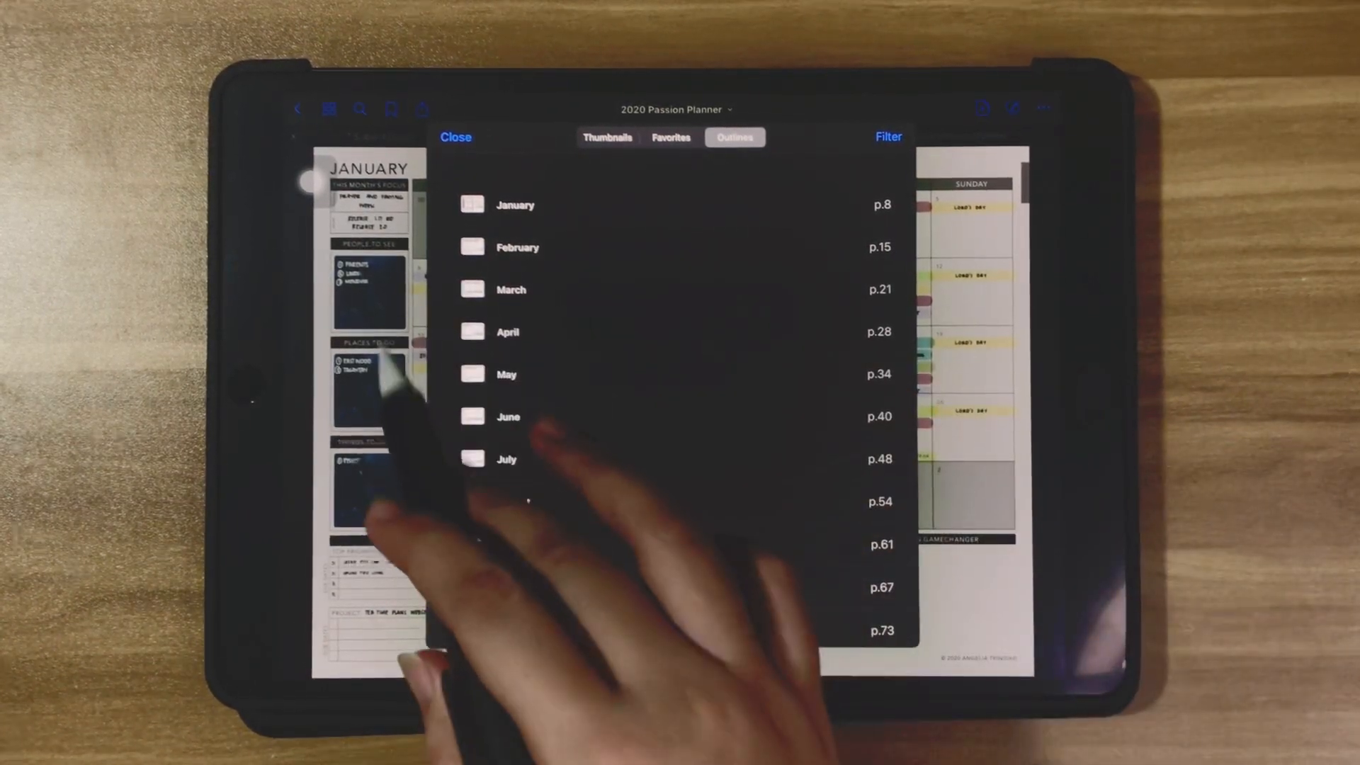
{"action": "left_click", "coordinate": [456, 137]}
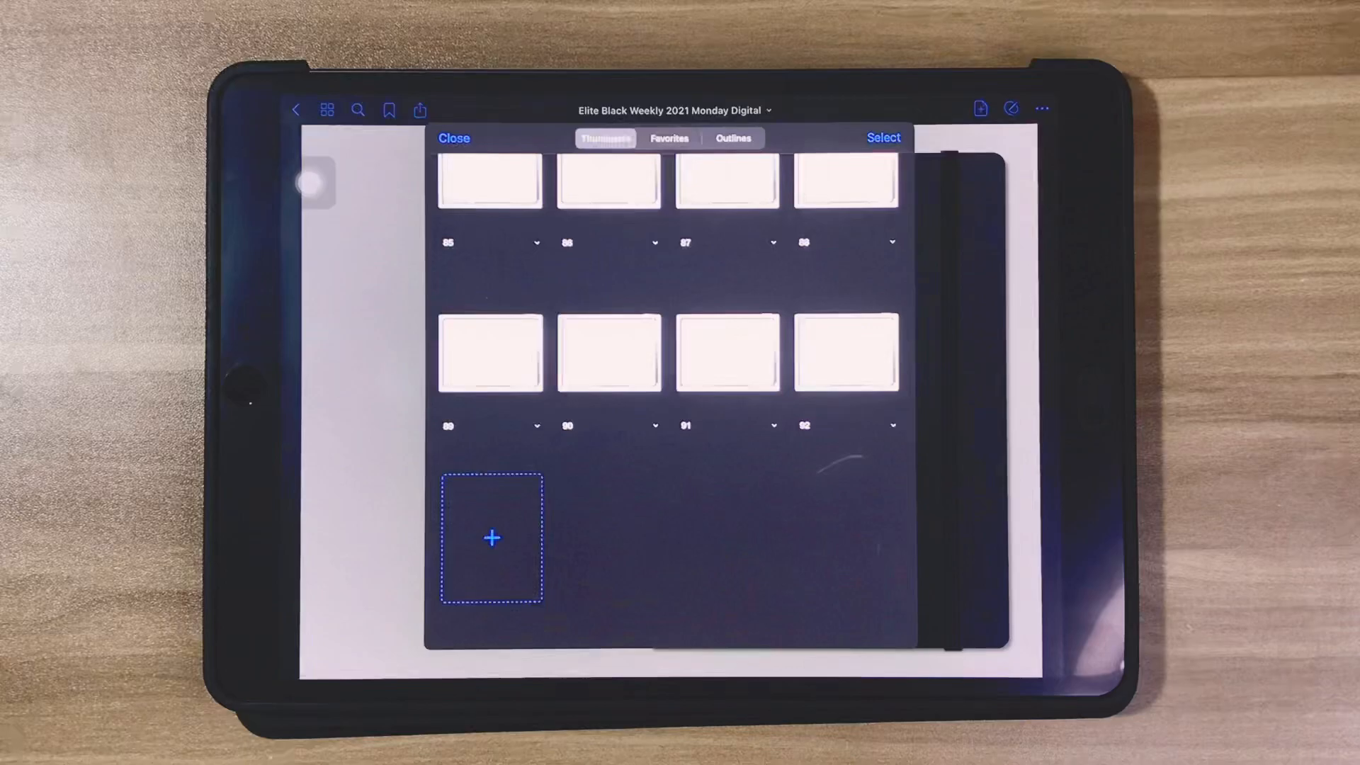
Step: Close the thumbnail overview to return to the planner's cover spread
{"action": "left_click", "coordinate": [453, 138]}
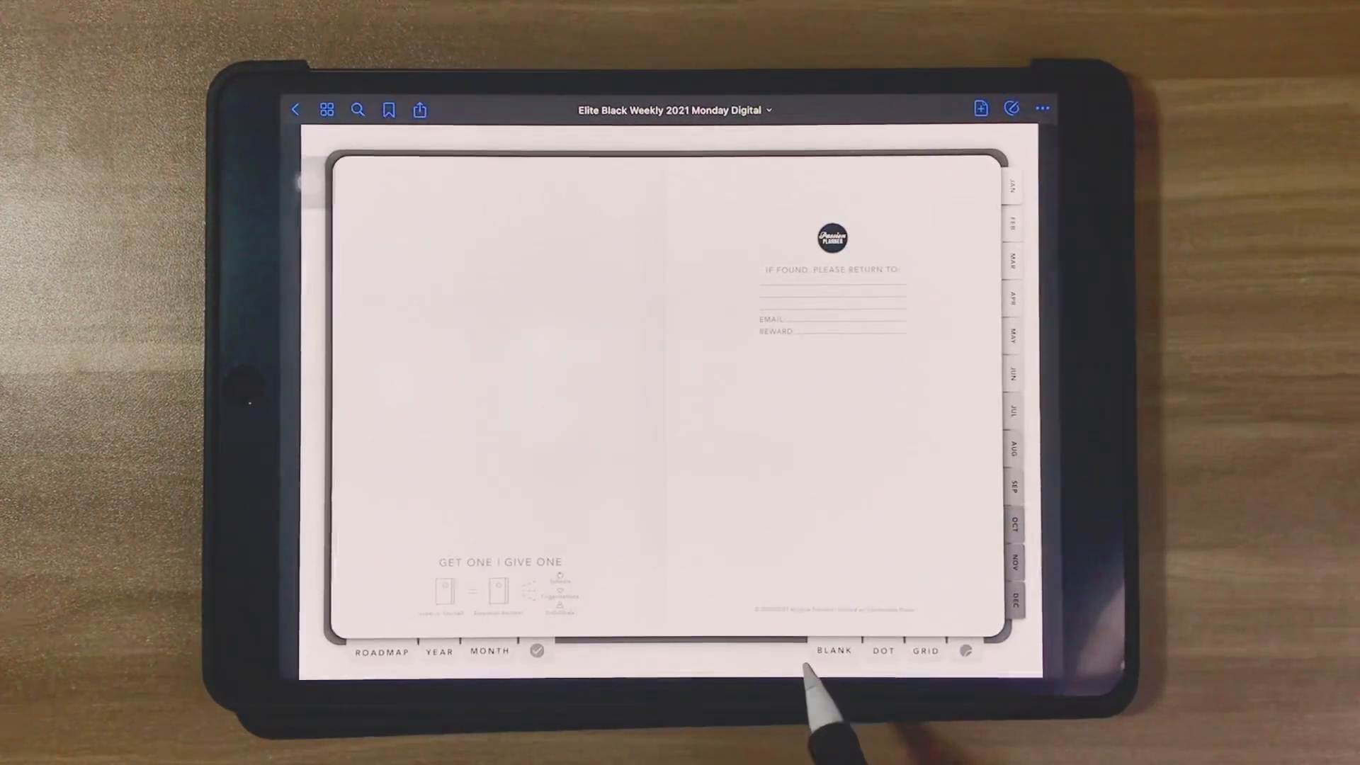
{"action": "mouse_move", "coordinate": [711, 391]}
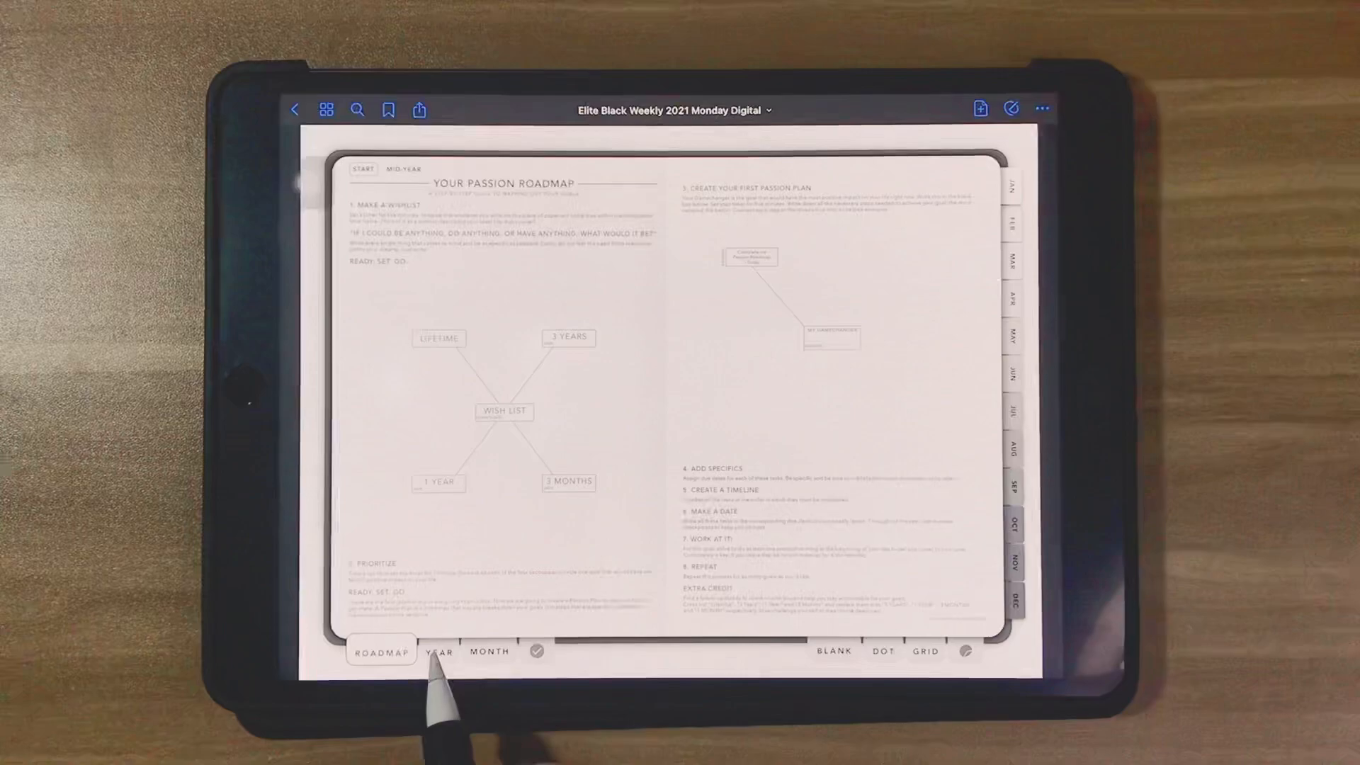
Step: Jump via the YEAR tab to the 2020–2023 calendar spread, then onward to a weekly page
{"action": "left_click", "coordinate": [438, 652]}
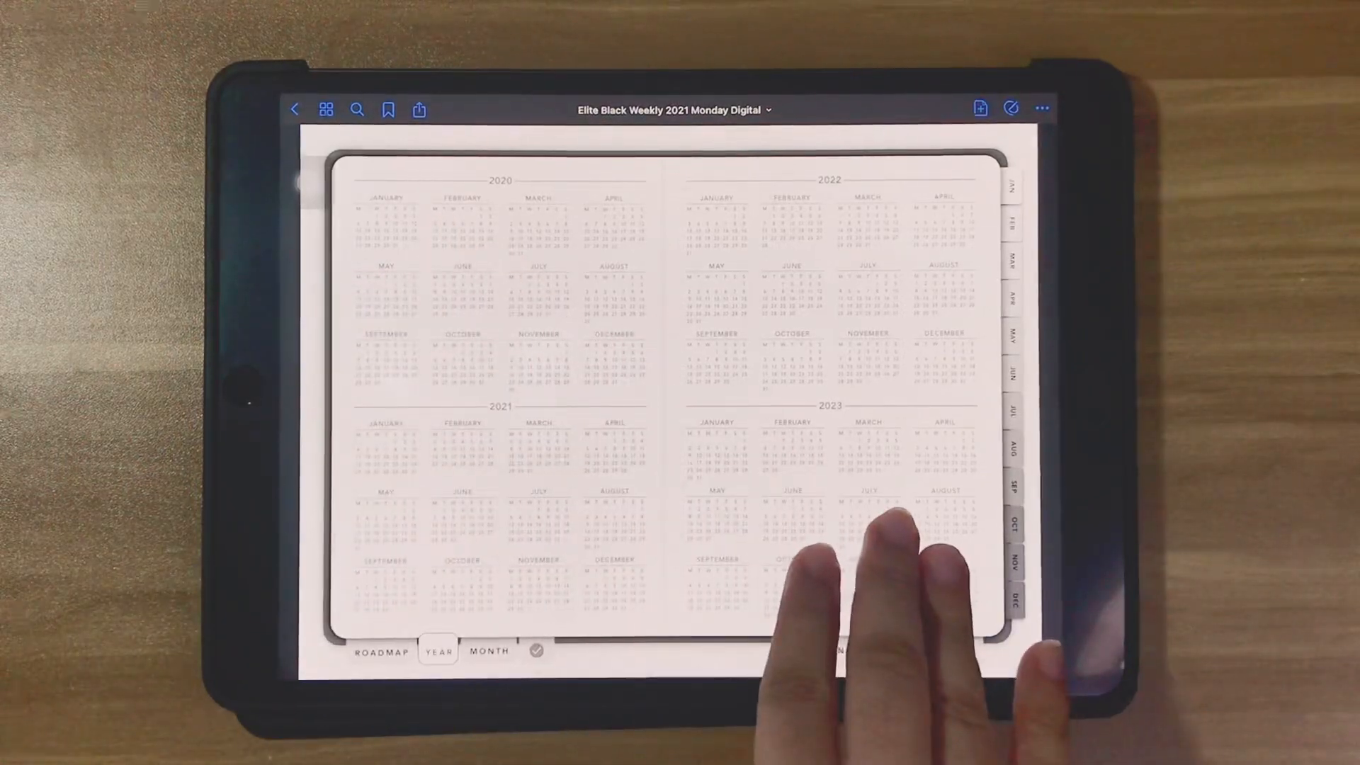
{"action": "left_click", "coordinate": [489, 652]}
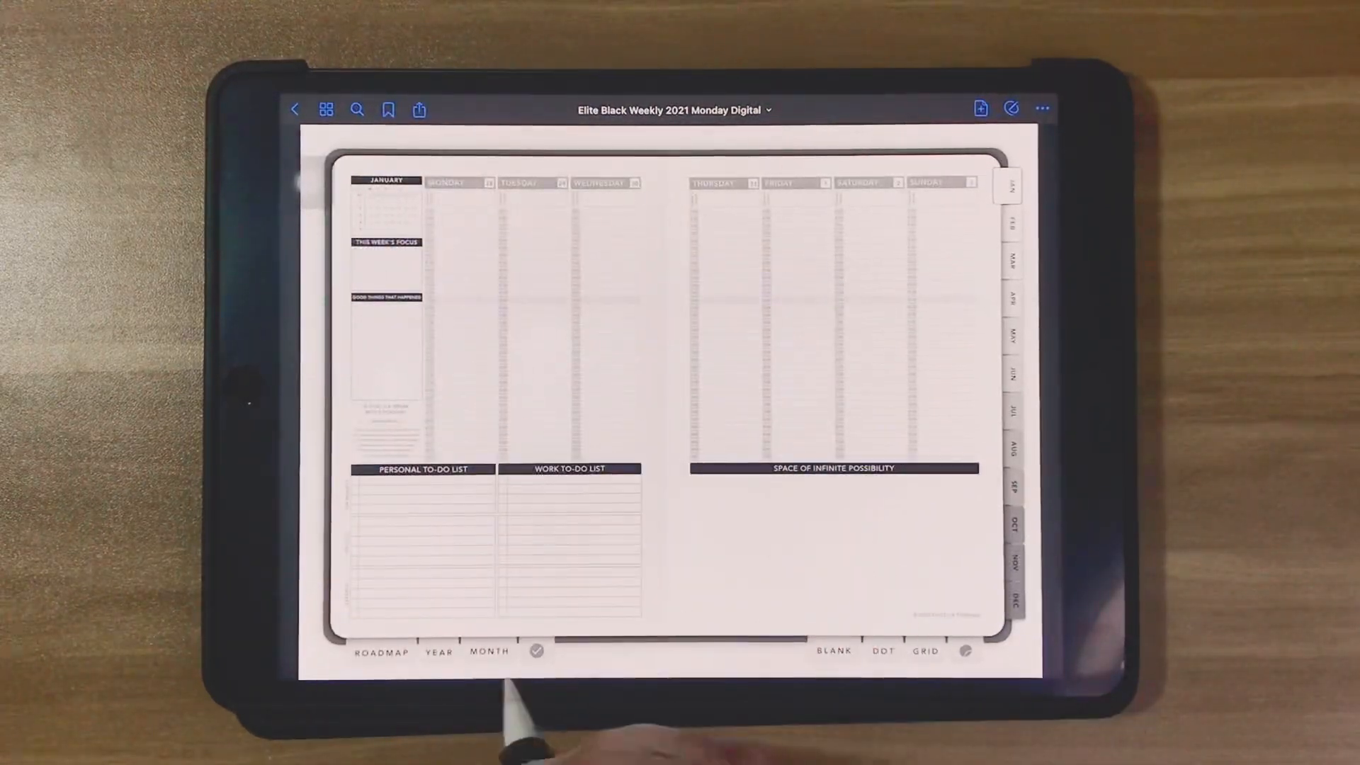
Step: Open the first January weekly spread with its to-do lists
{"action": "left_click", "coordinate": [488, 651]}
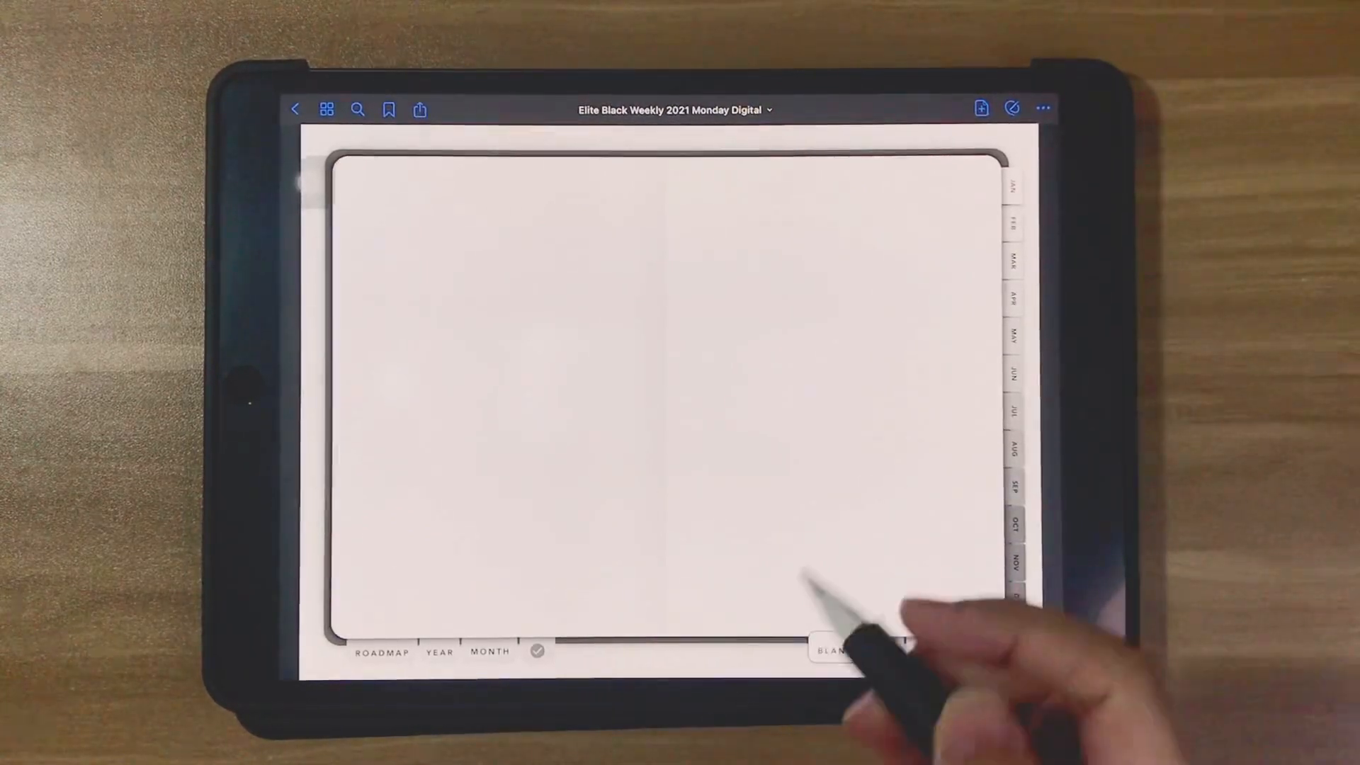
Step: Copy the blank notes page and start adding a page after the January weekly spread
{"action": "left_click", "coordinate": [1044, 109]}
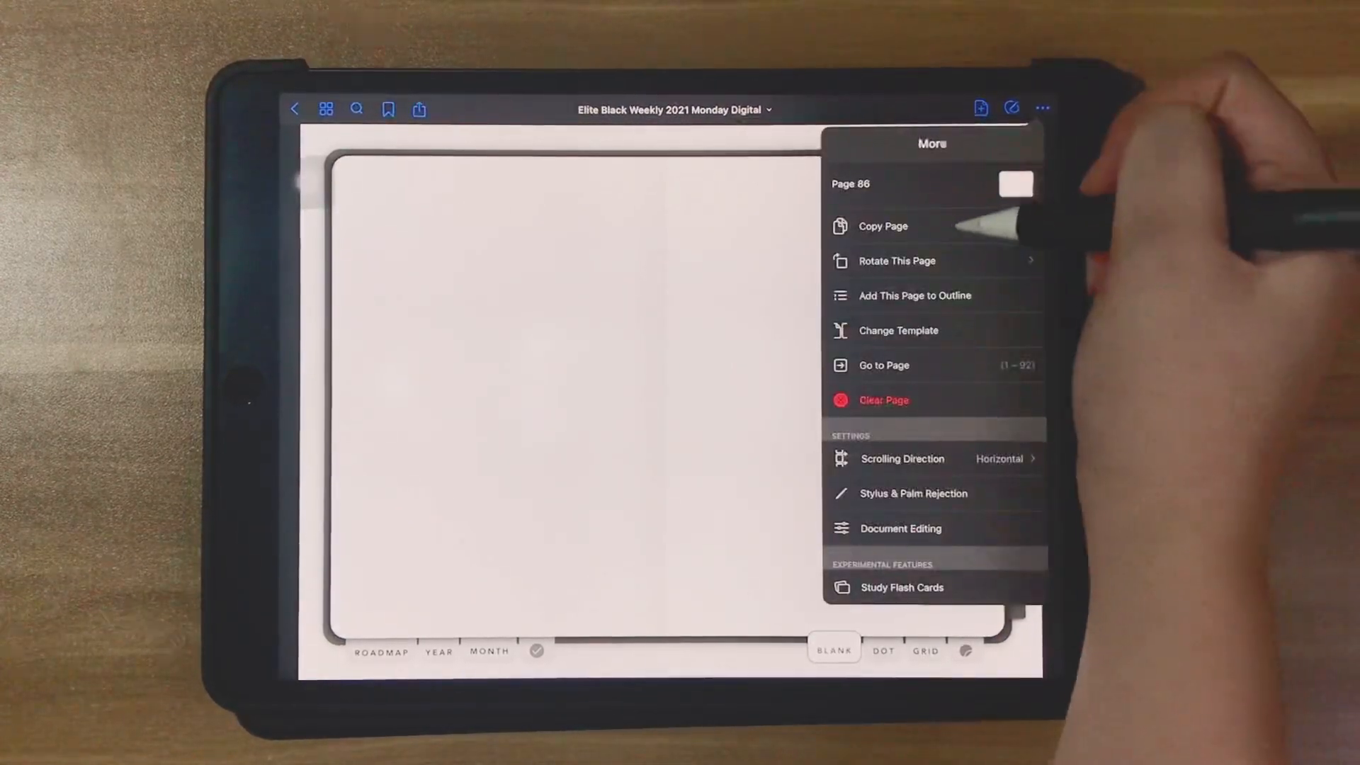
{"action": "left_click", "coordinate": [883, 225]}
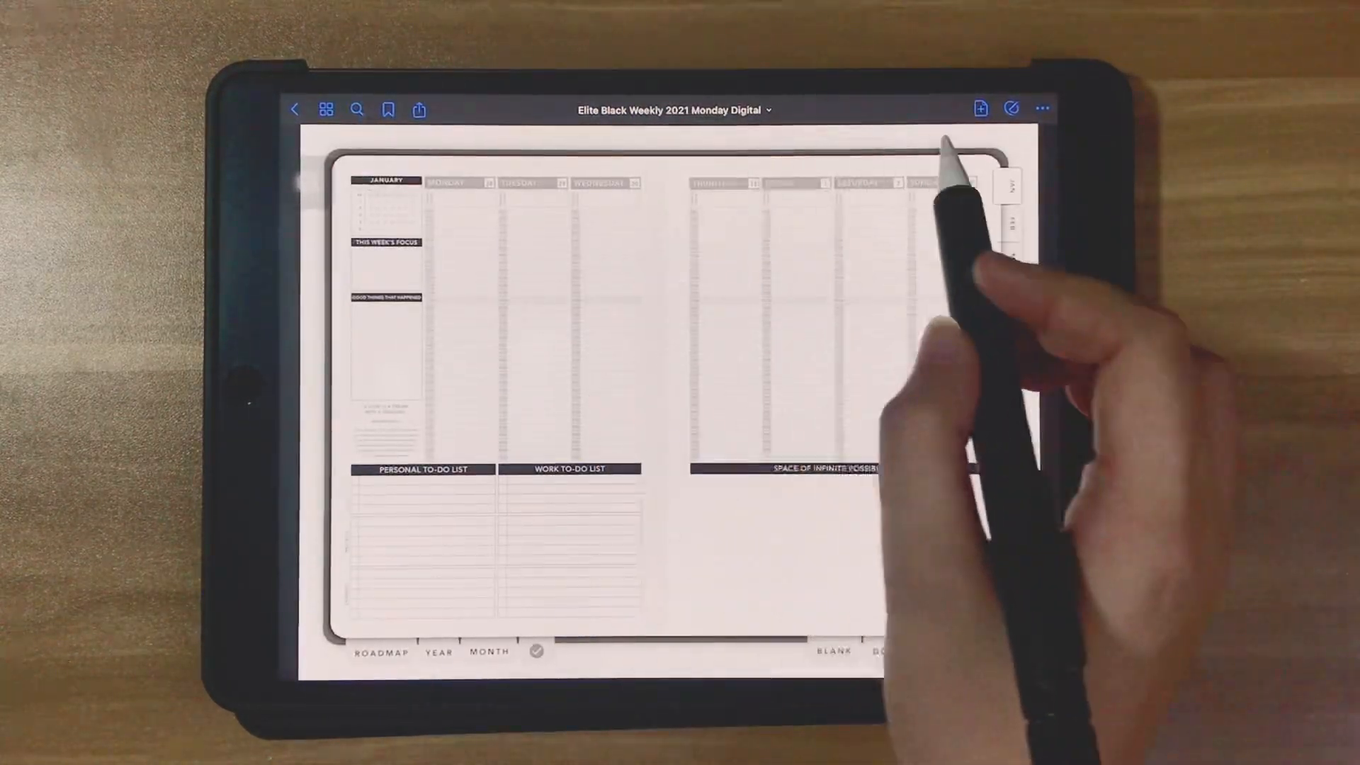
{"action": "left_click", "coordinate": [980, 109]}
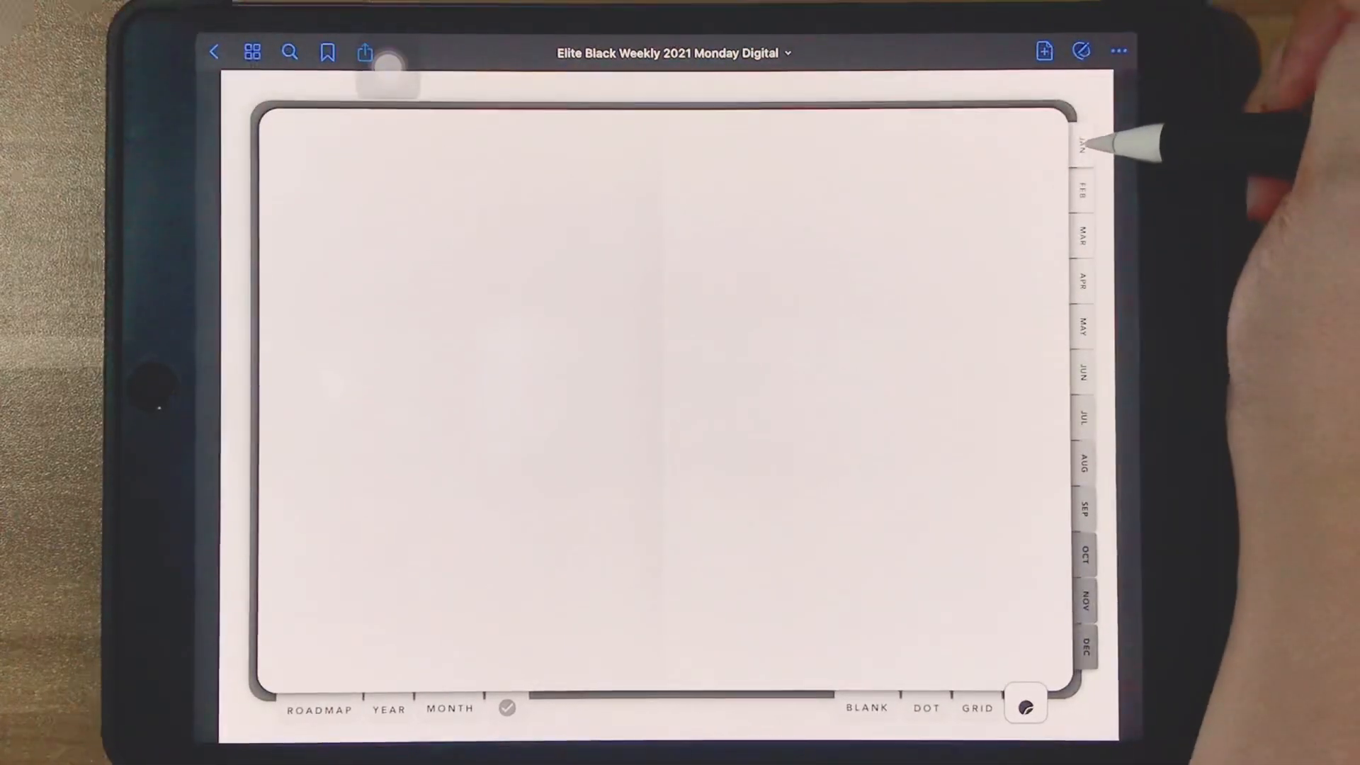
Step: Use the JAN edge tab to return to the January weekly spread
{"action": "left_click", "coordinate": [1083, 146]}
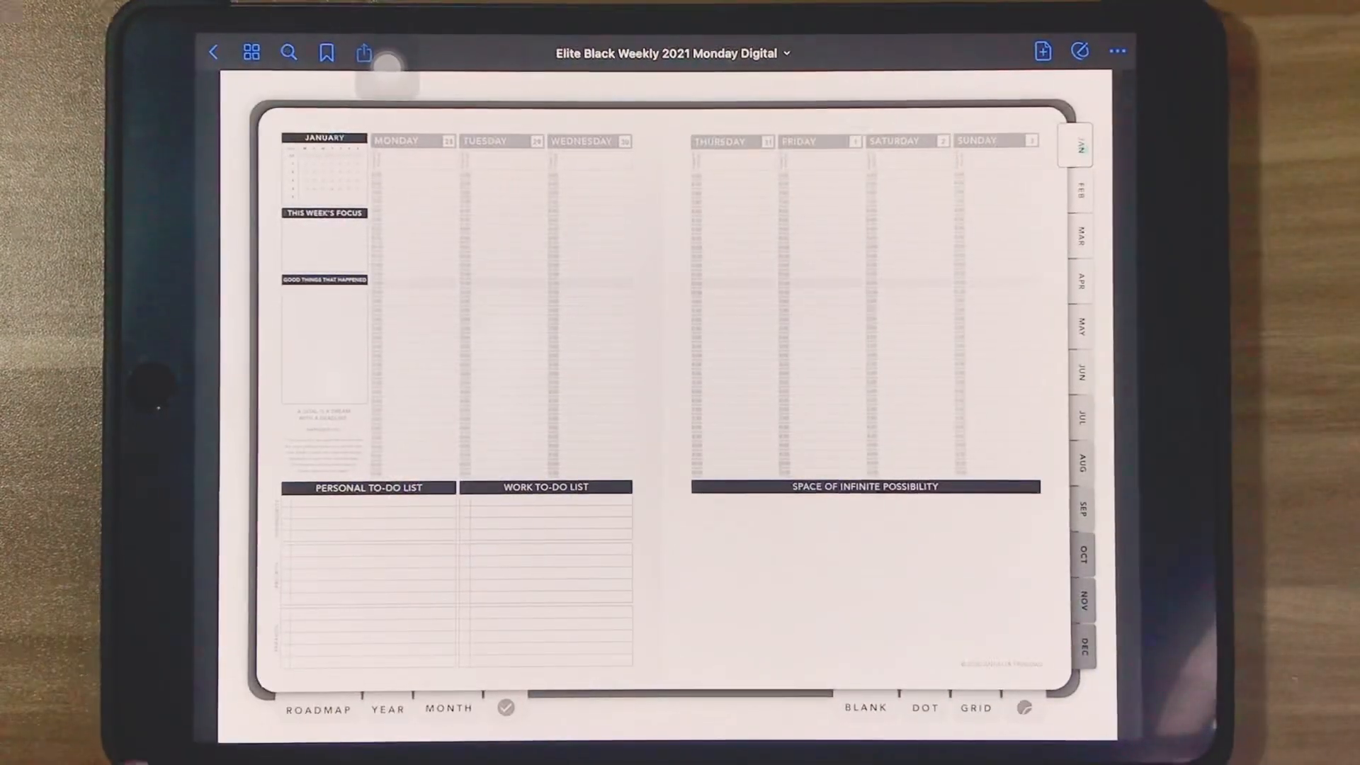